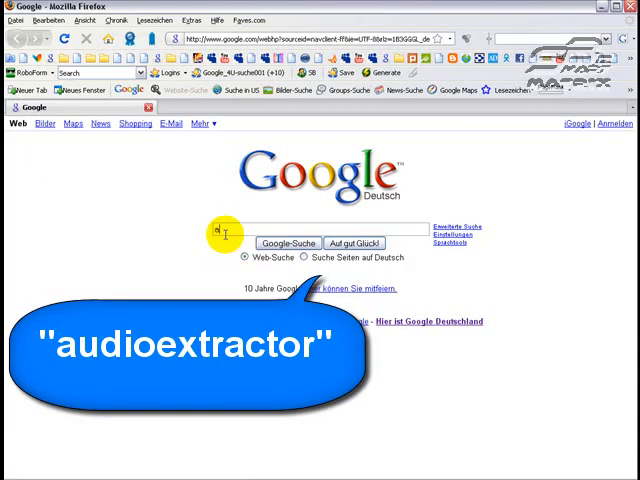
- Search Google for 'audioextractor'
type("audioextractor")
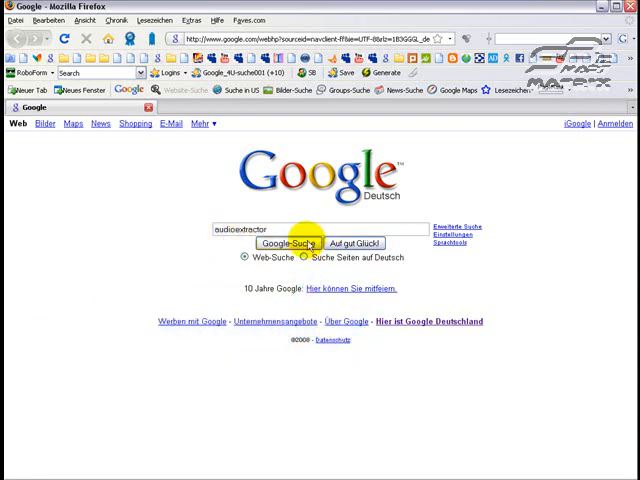
left_click(290, 243)
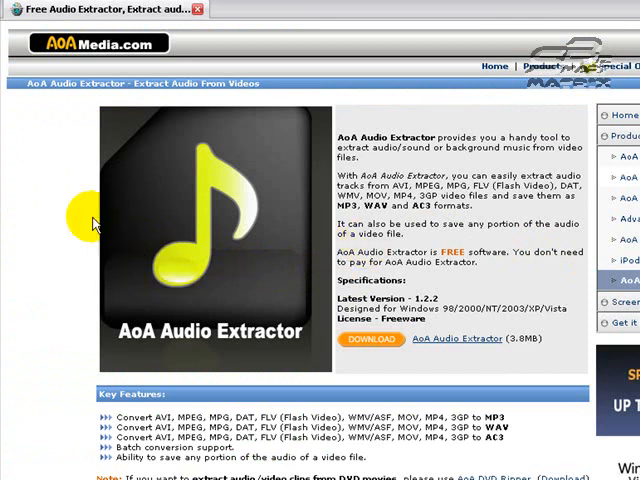
mouse_move(243, 165)
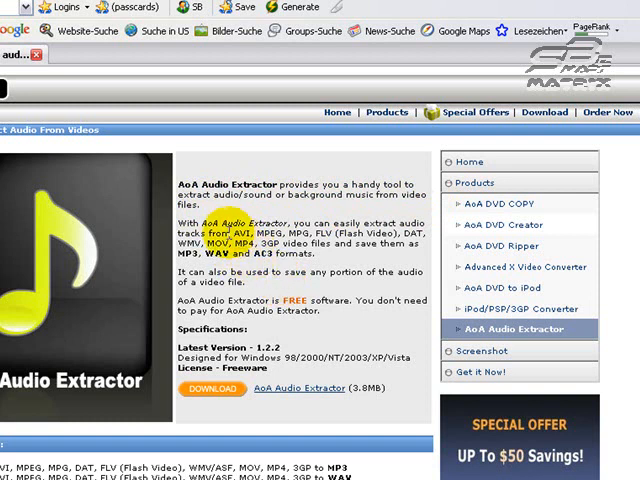
mouse_move(345, 290)
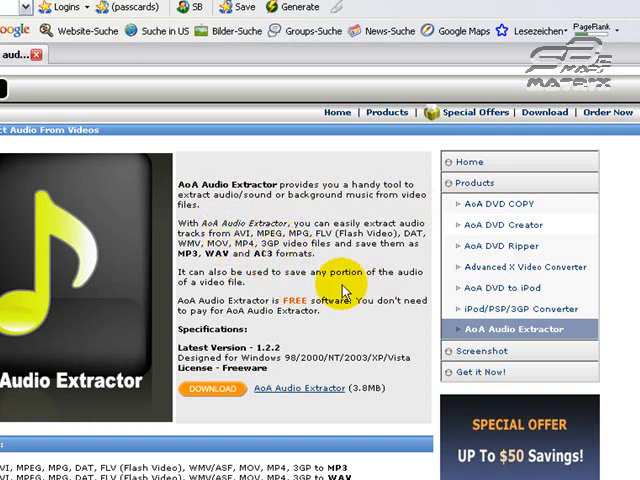
- Scroll the AoA Audio Extractor product page down to the download details
scroll("down", 3)
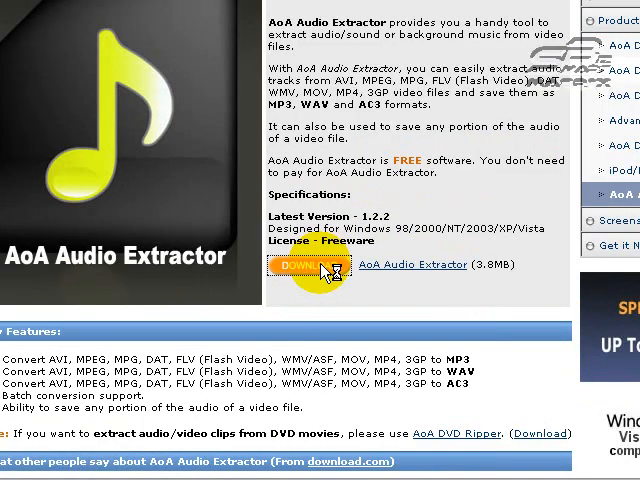
- Start saving audioextractor.exe, browse to C:\Programme, then cancel the save
left_click(313, 265)
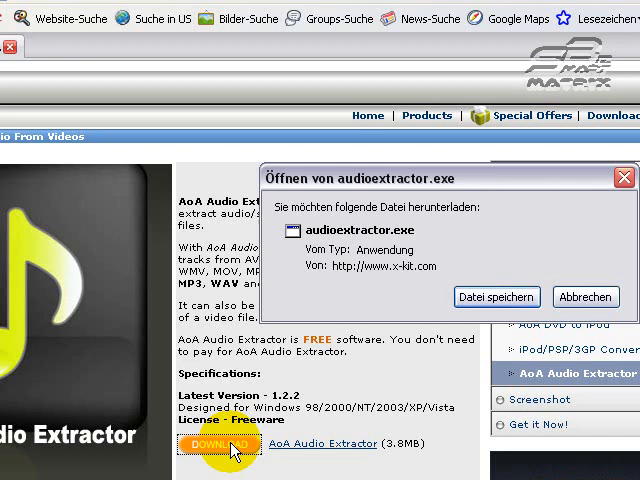
left_click(497, 297)
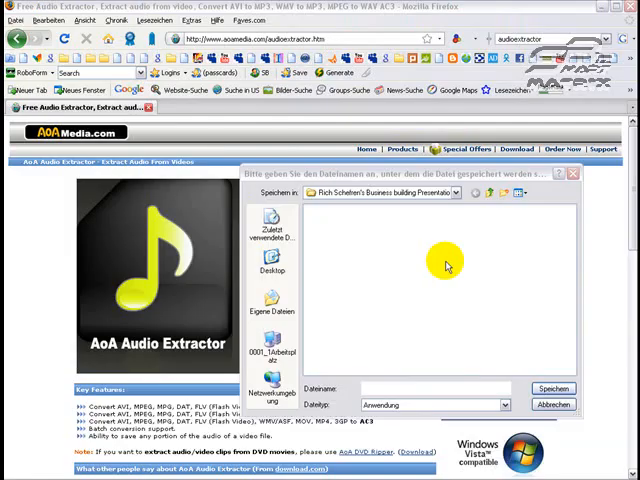
left_click(456, 192)
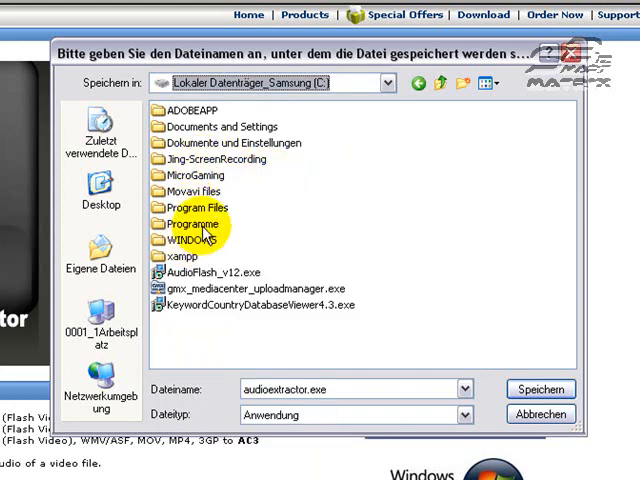
double_click(191, 223)
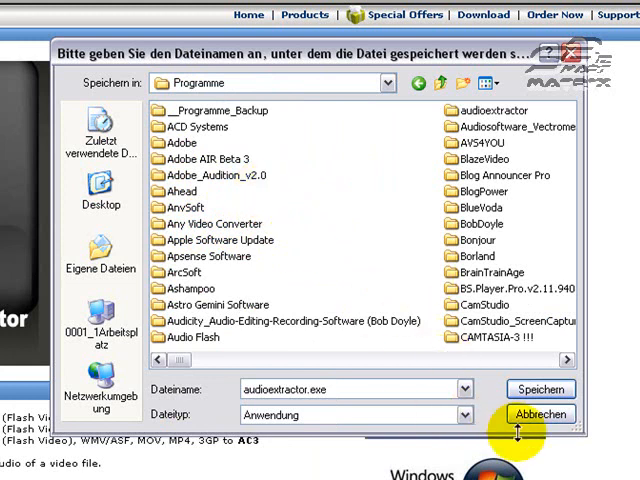
mouse_move(305, 178)
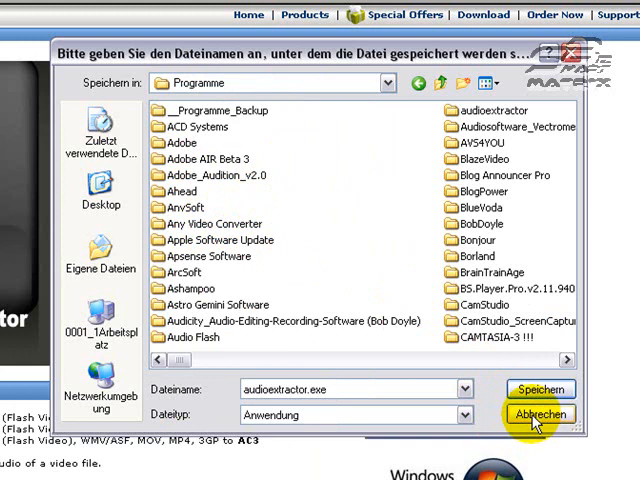
left_click(540, 414)
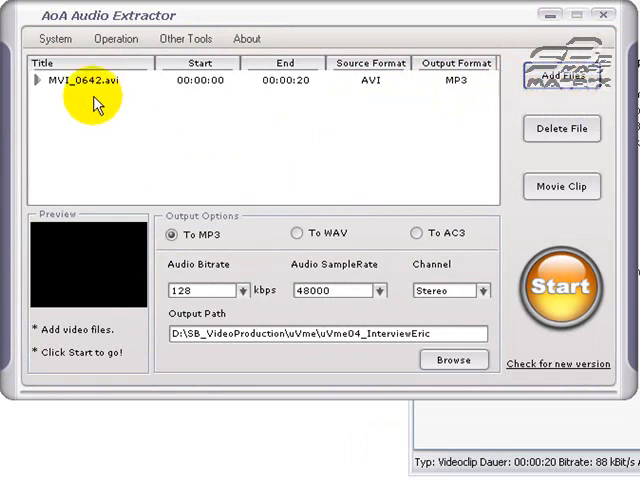
mouse_move(562, 80)
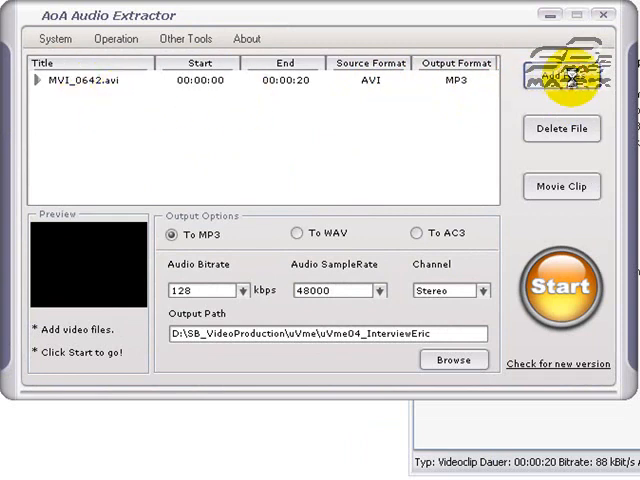
left_click(562, 78)
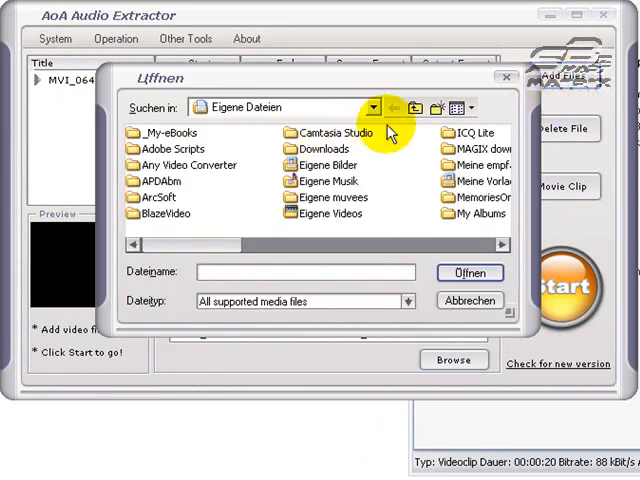
mouse_move(398, 181)
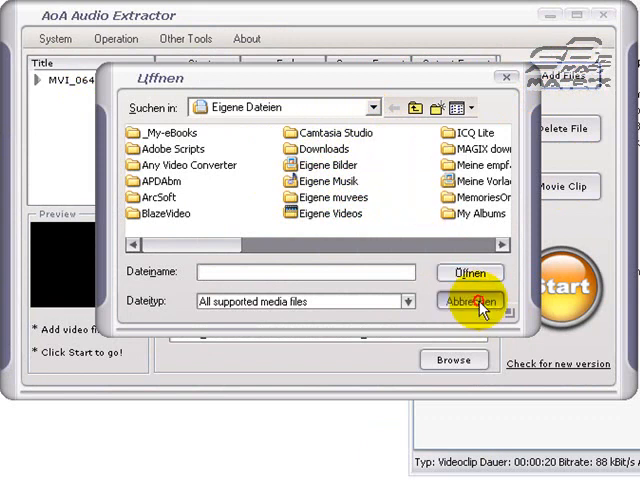
left_click(471, 300)
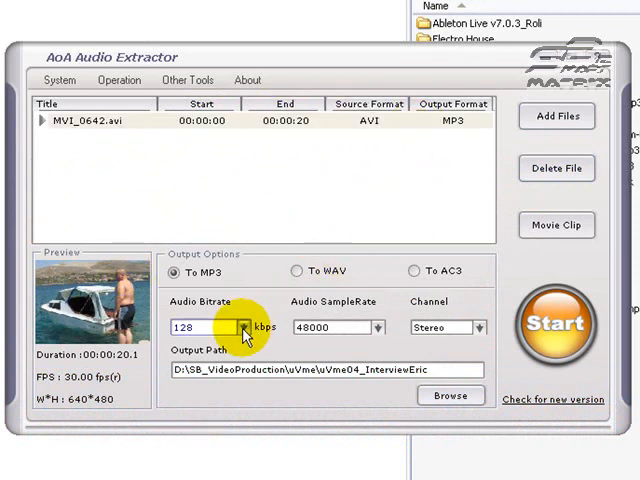
- Set the sample rate to 22050 Hz, keeping 128 kbps bitrate and Stereo channel
left_click(239, 327)
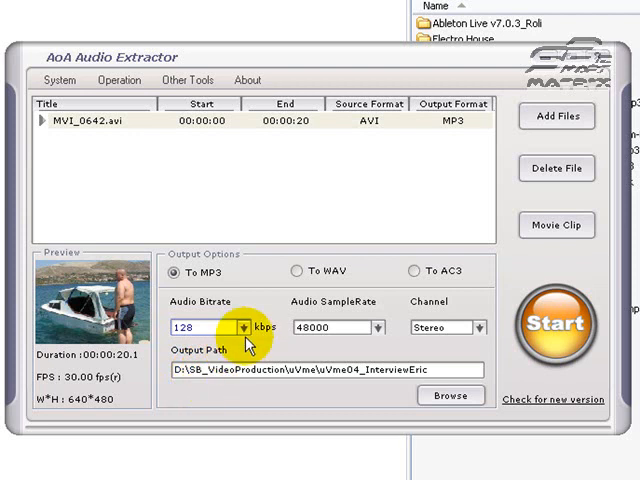
left_click(240, 327)
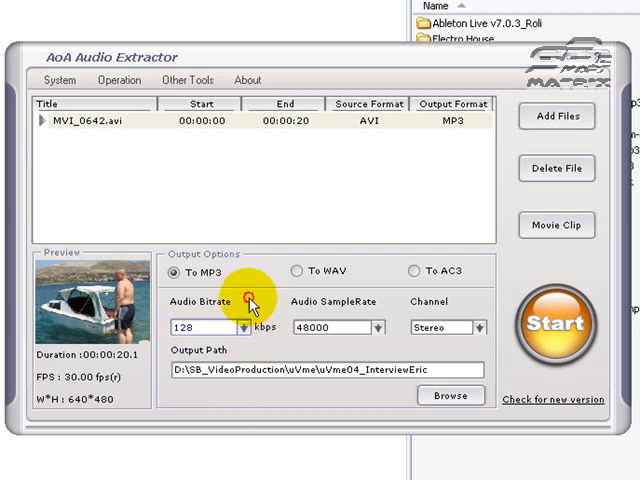
left_click(243, 327)
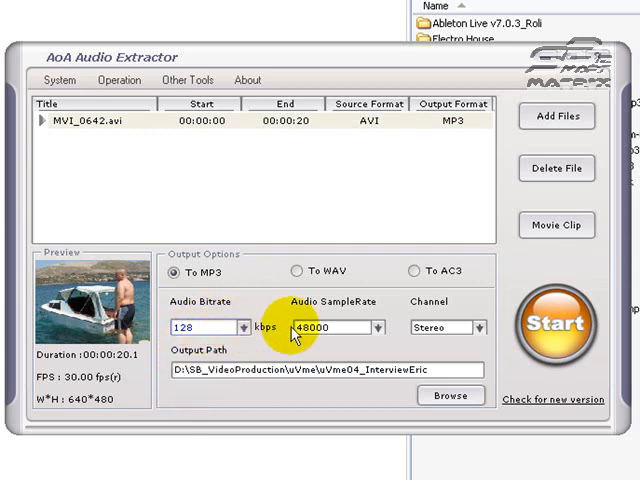
left_click(377, 327)
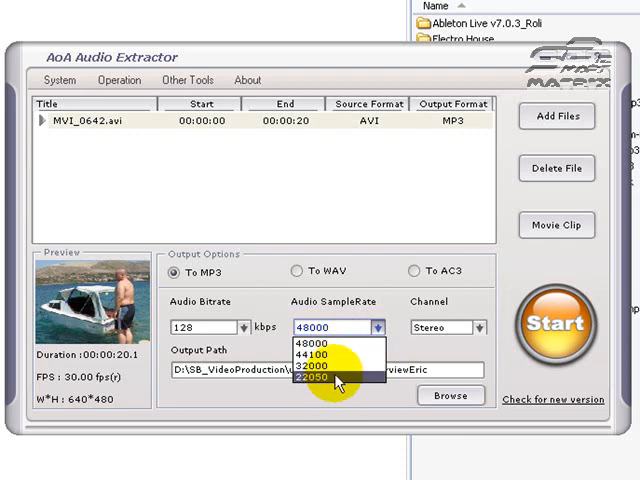
left_click(337, 378)
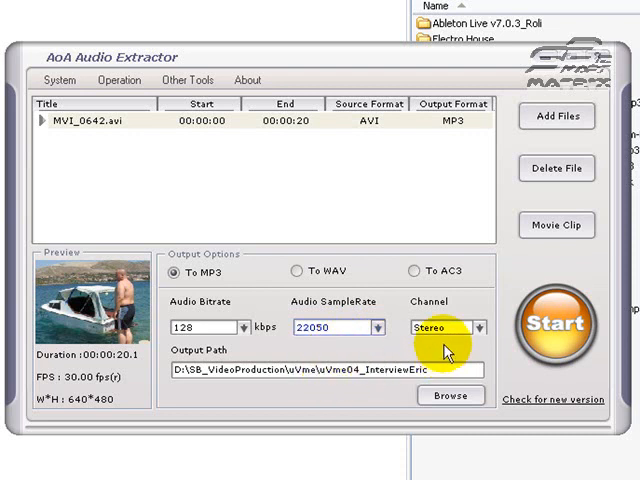
left_click(479, 327)
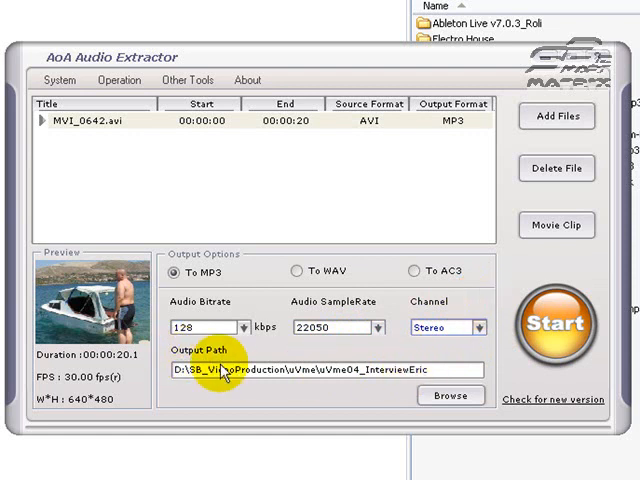
left_click(450, 395)
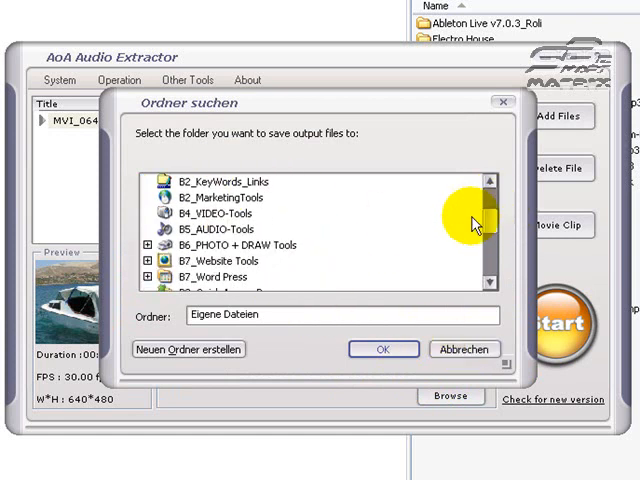
left_click(383, 349)
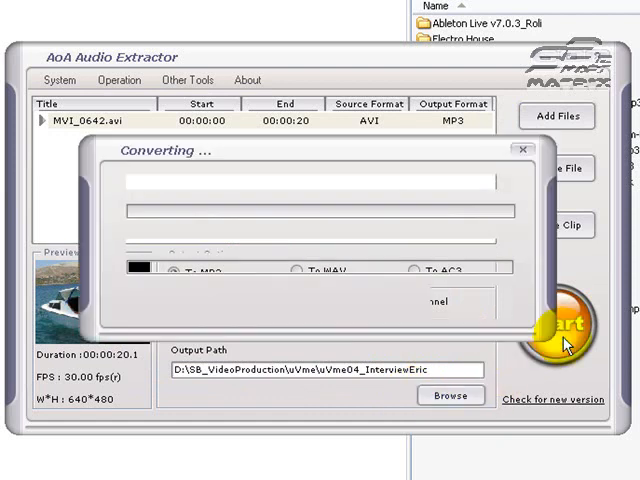
- Extract the MP3 audio from MVI_0642.avi and dismiss the Congratulations dialog
left_click(560, 320)
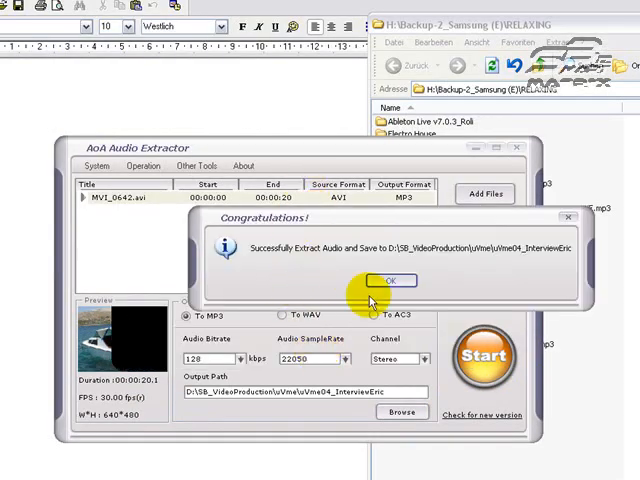
left_click(391, 280)
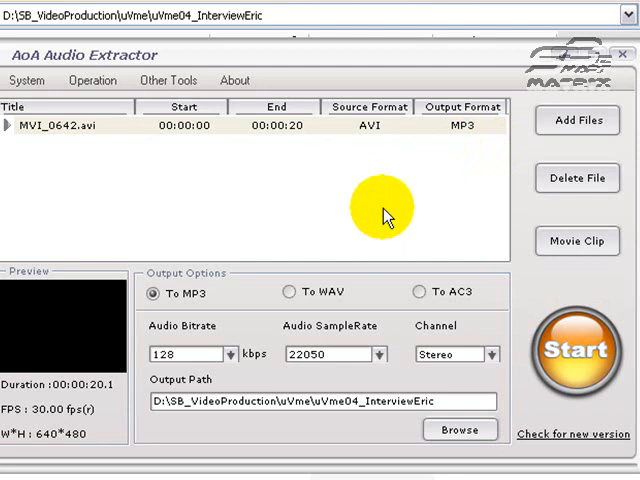
mouse_move(510, 418)
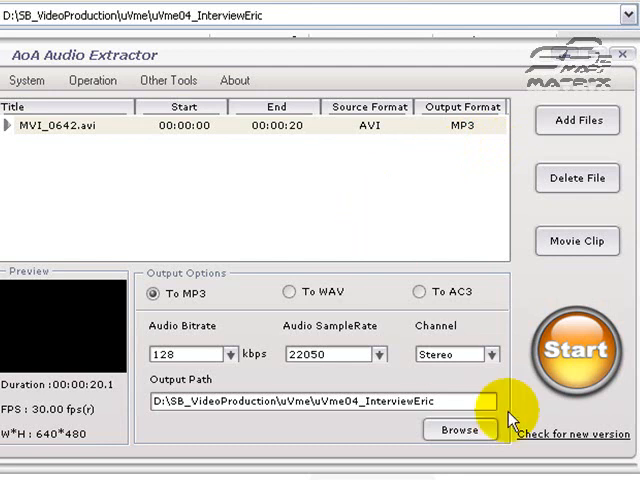
mouse_move(487, 63)
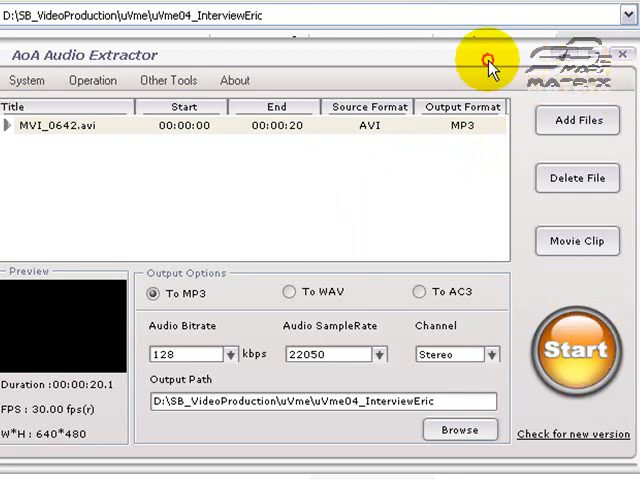